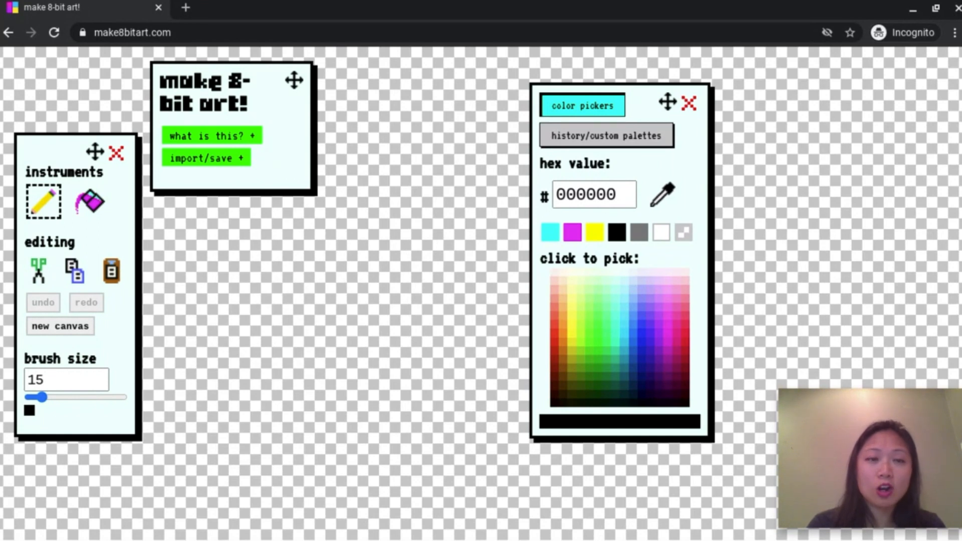
mouse_move(445, 363)
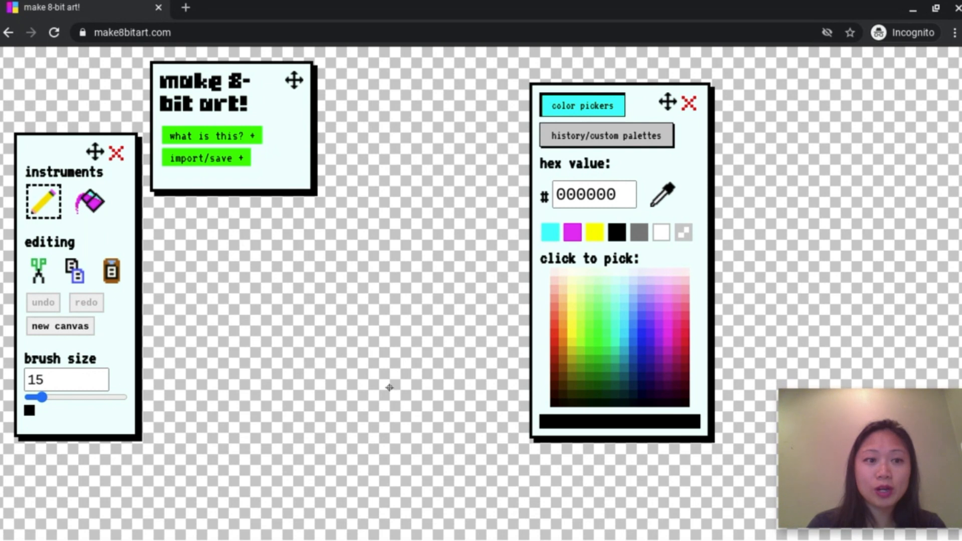
mouse_move(319, 291)
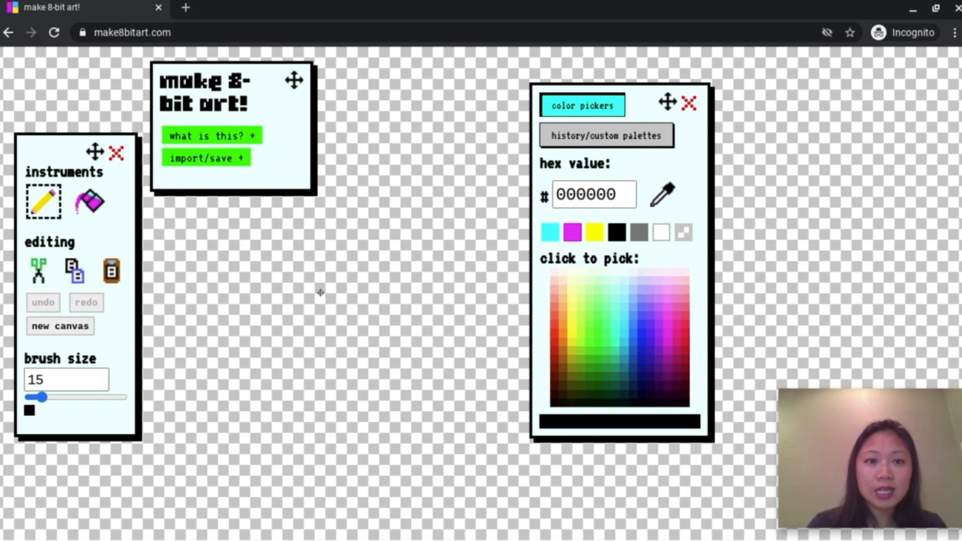
Place the first black outline pixel left of centre with the size-15 pencil
left_click(323, 288)
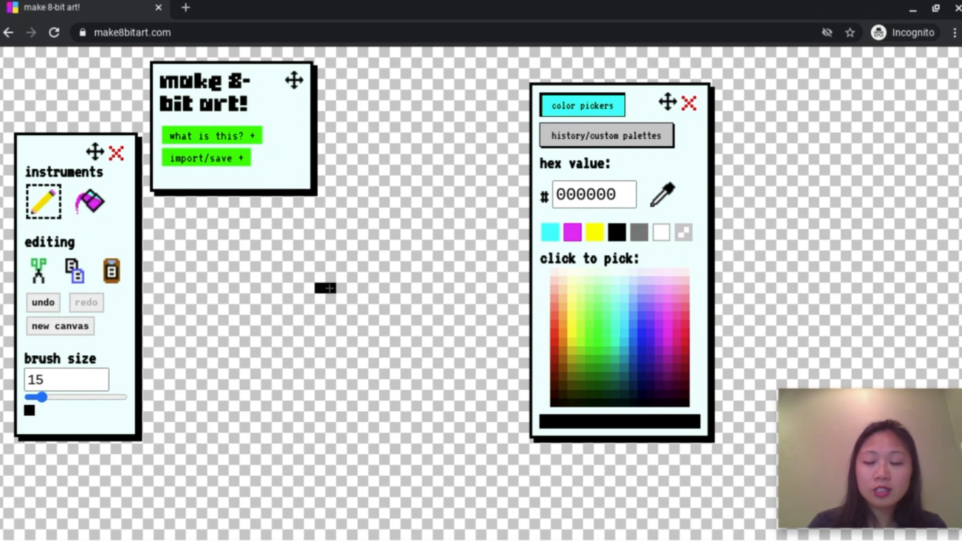
mouse_move(121, 378)
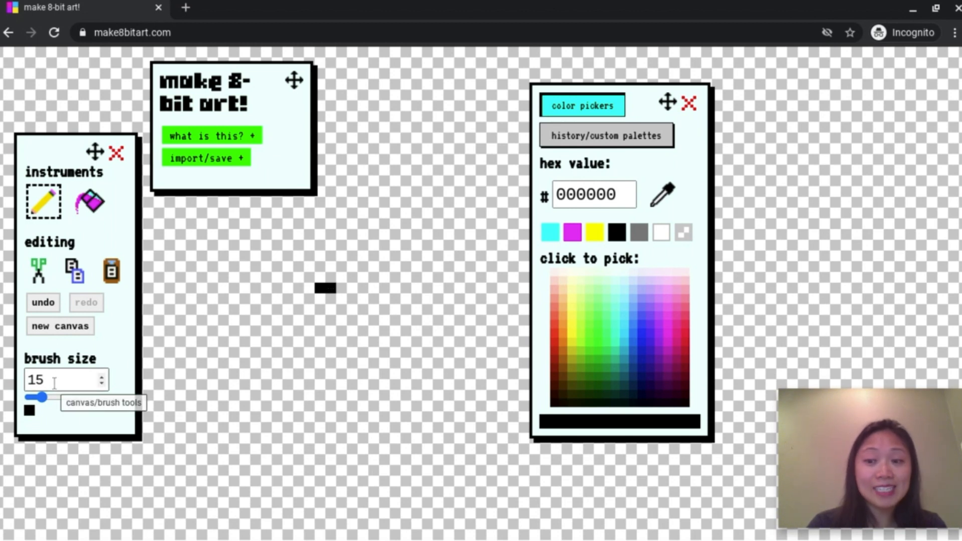
mouse_move(171, 350)
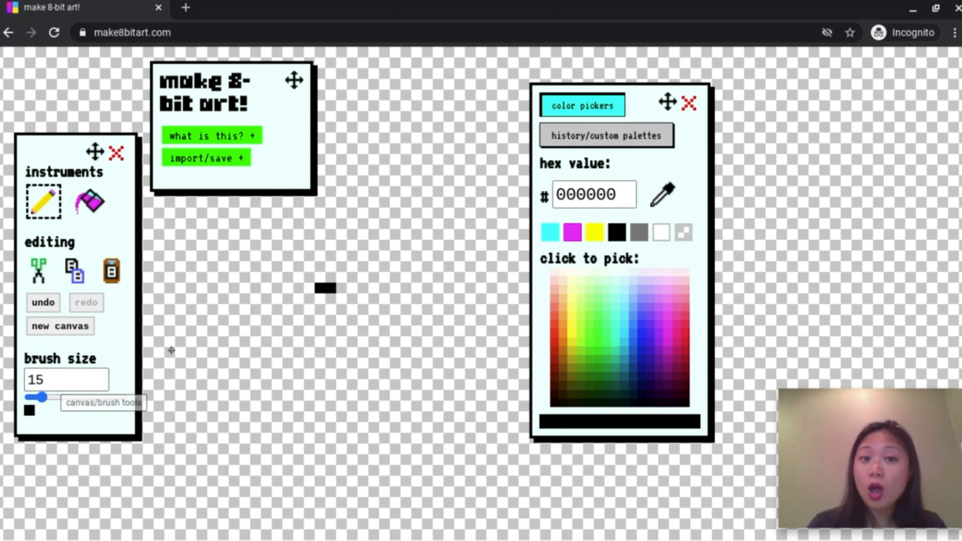
mouse_move(216, 337)
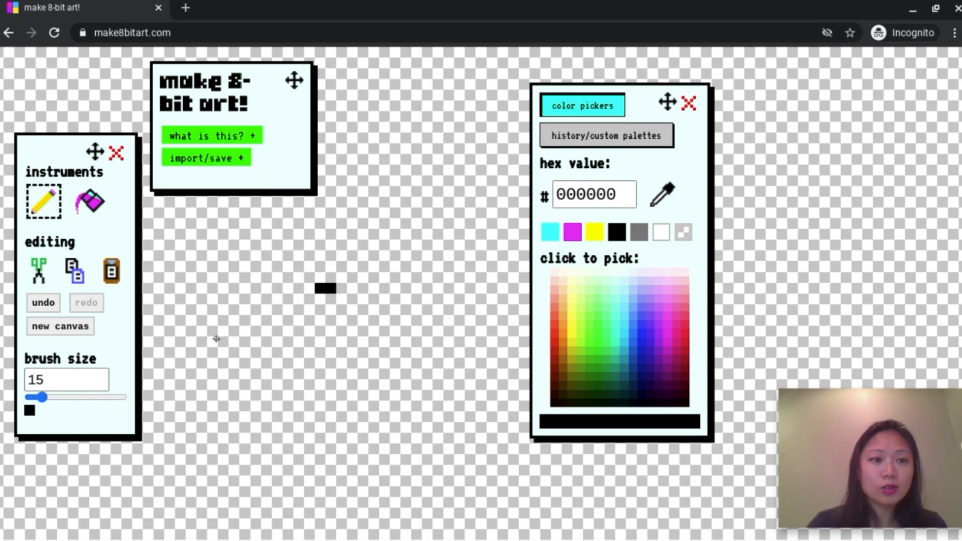
left_click(67, 379)
type("33")
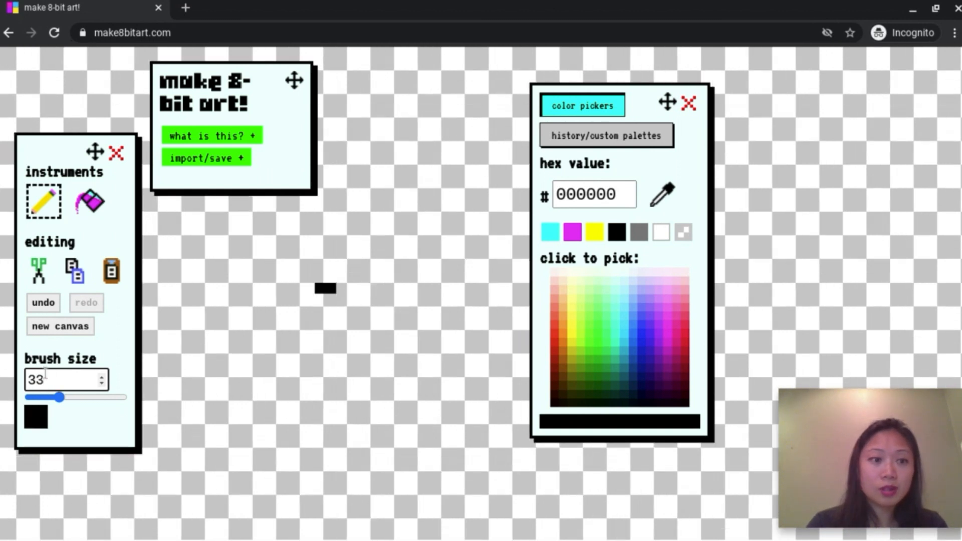
triple_click(66, 379)
type("15")
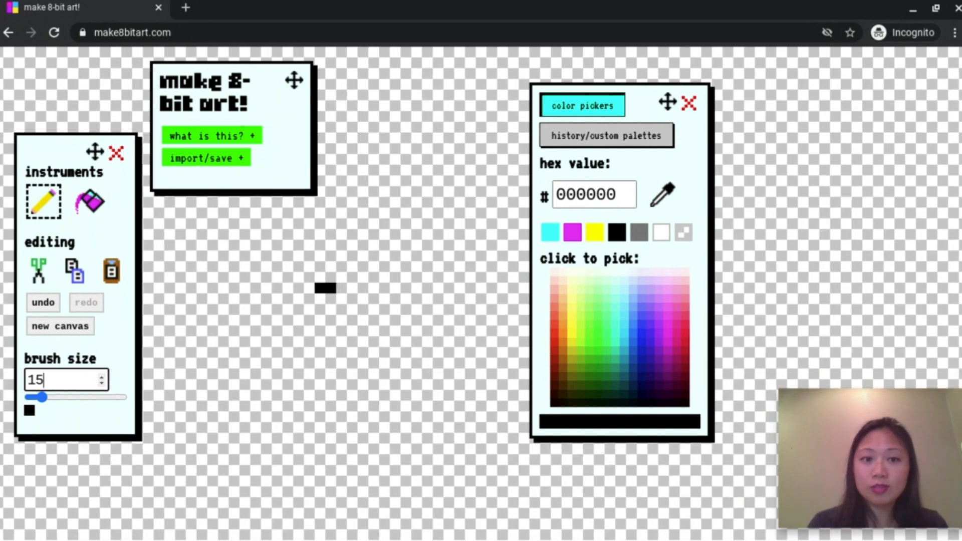
mouse_move(77, 365)
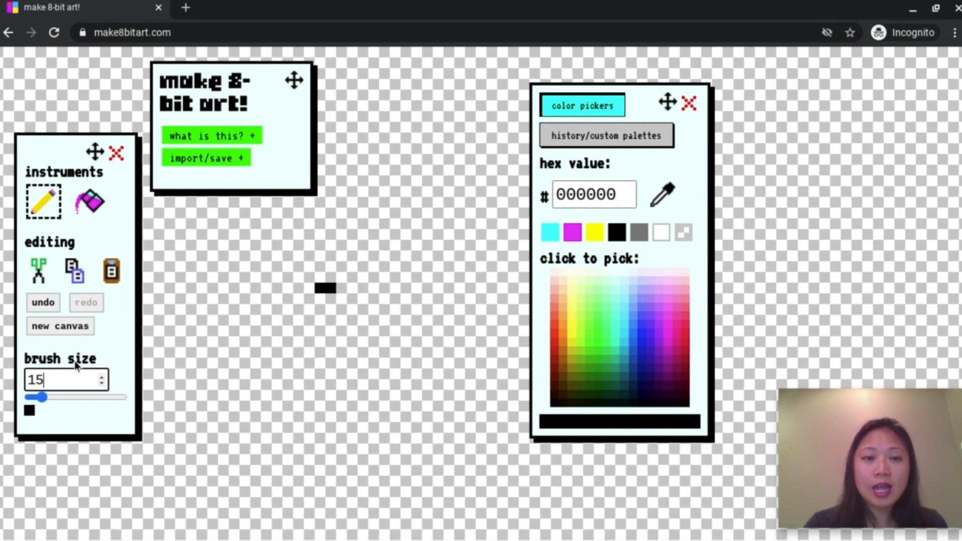
mouse_move(310, 278)
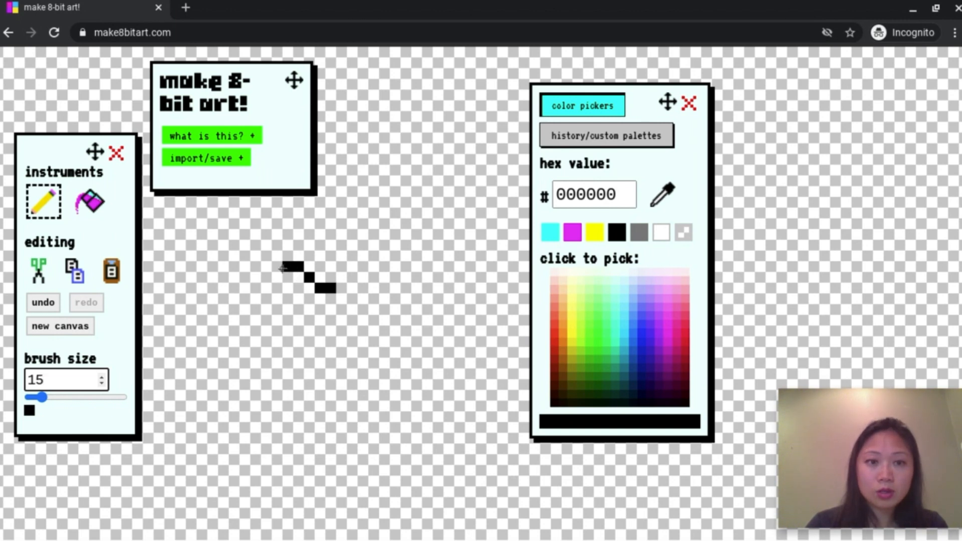
mouse_move(277, 268)
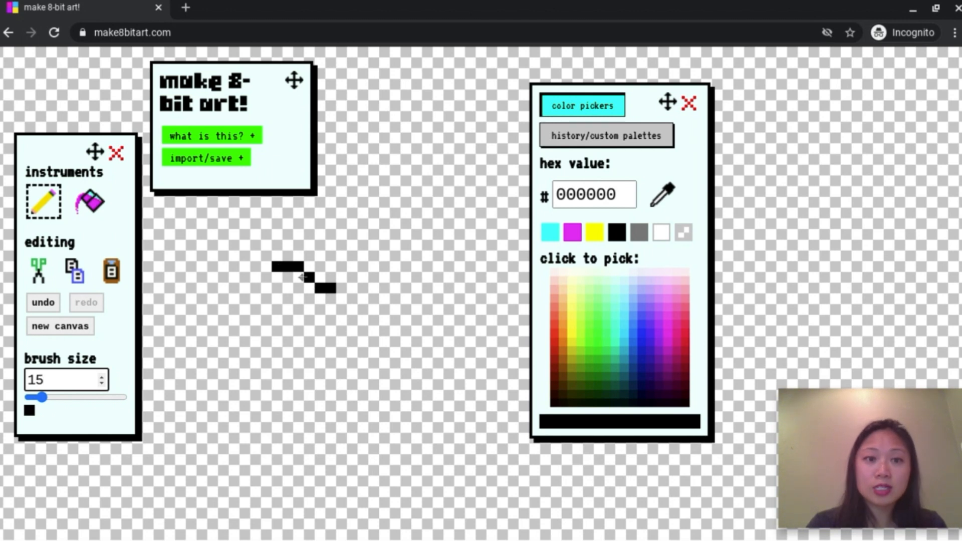
mouse_move(265, 279)
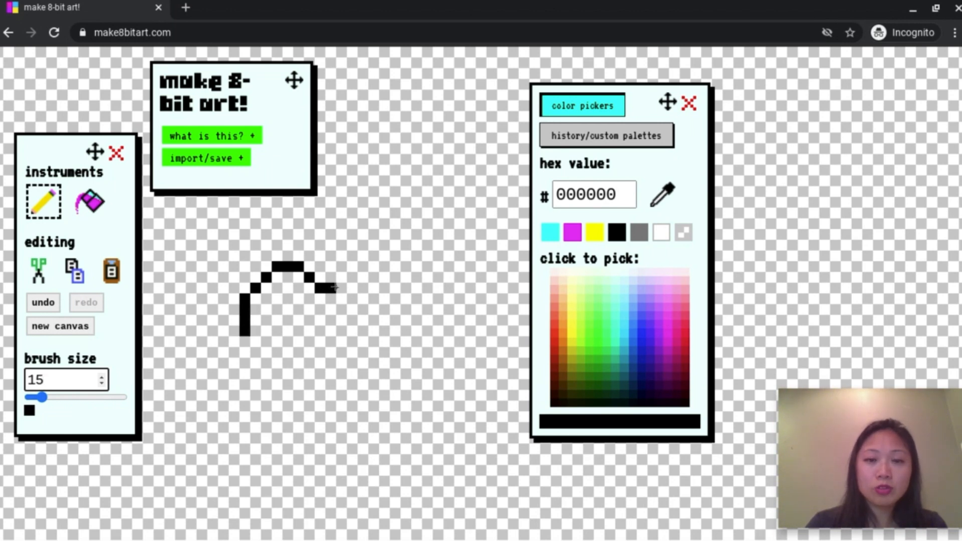
mouse_move(321, 405)
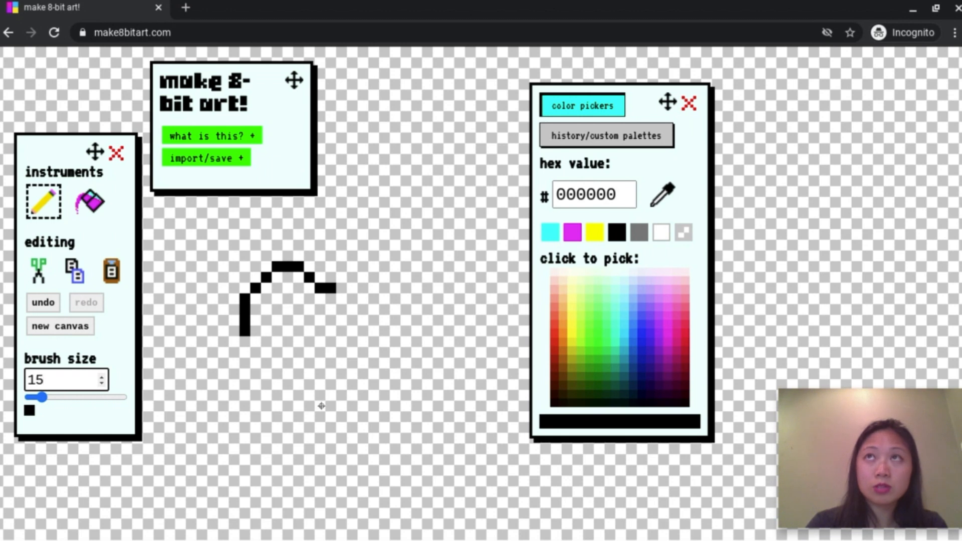
mouse_move(255, 326)
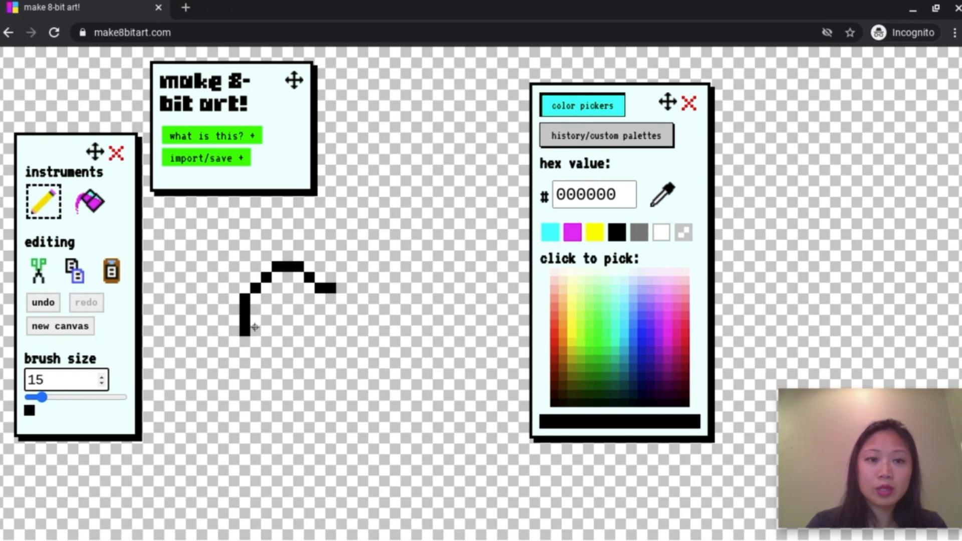
mouse_move(332, 289)
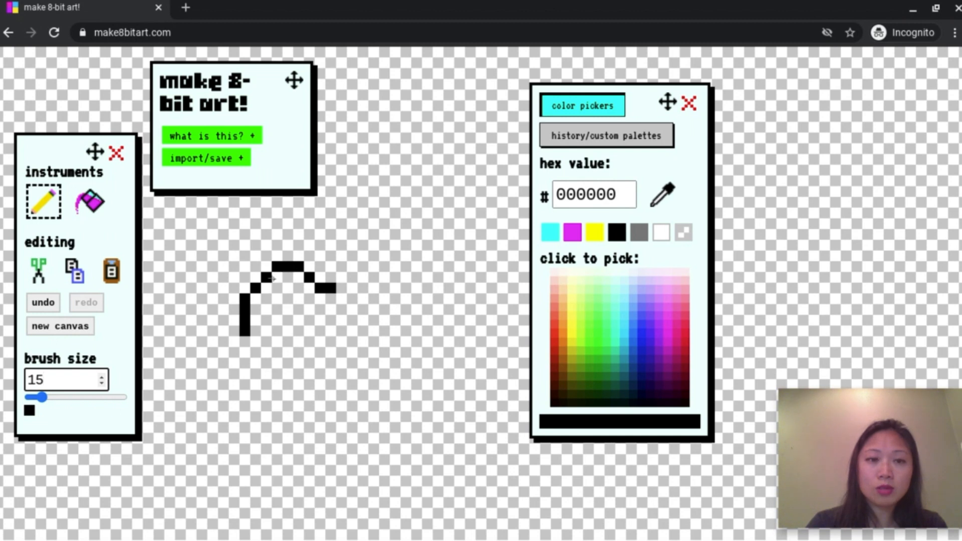
mouse_move(245, 336)
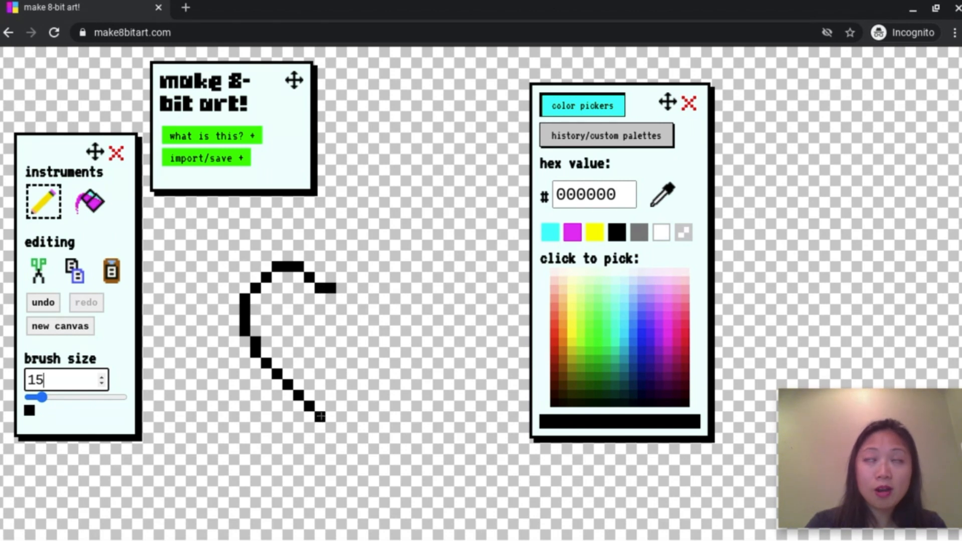
mouse_move(334, 303)
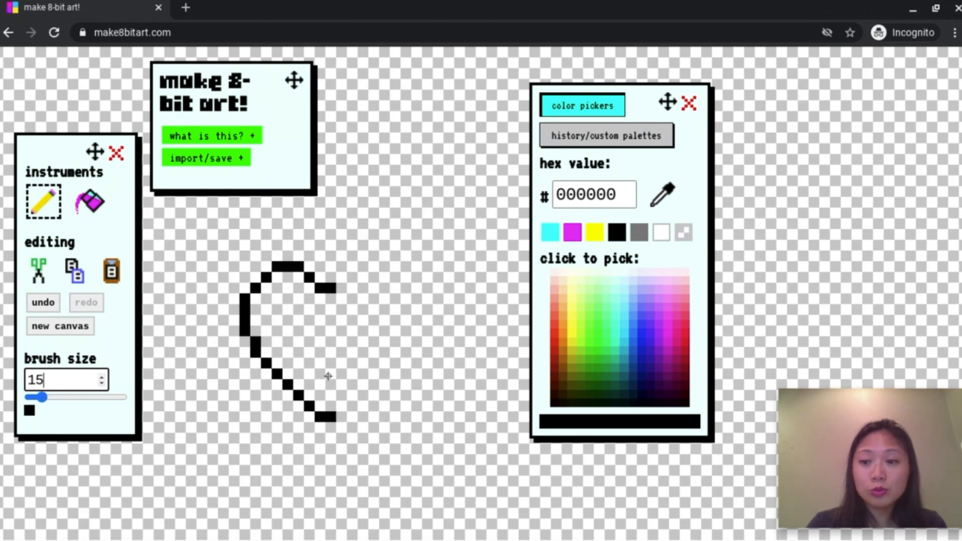
mouse_move(321, 337)
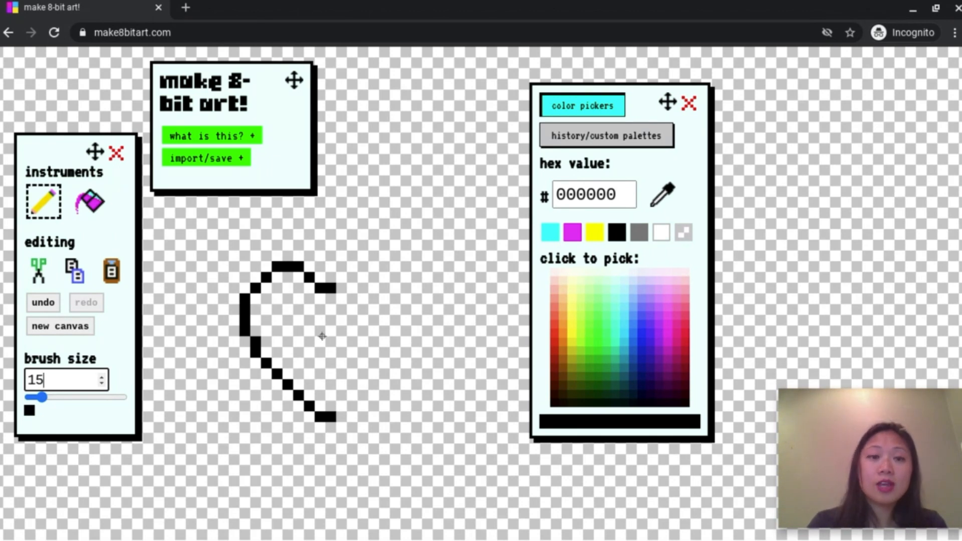
mouse_move(337, 297)
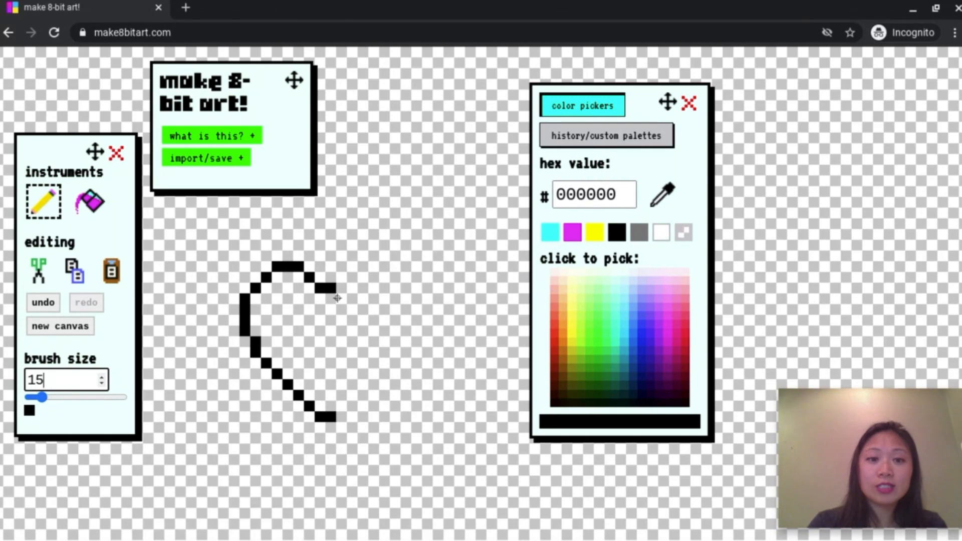
mouse_move(59, 312)
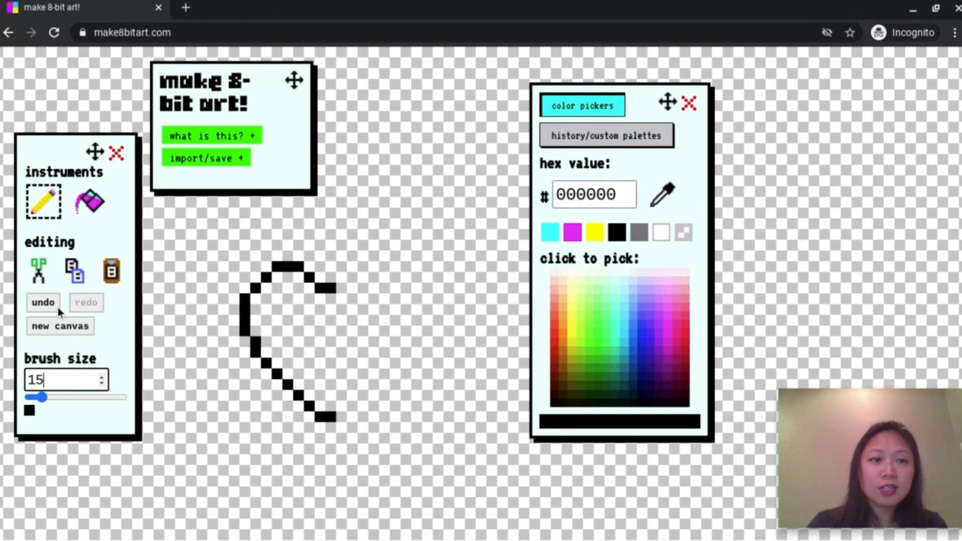
Add black outline pixels forming the heart's centre dip
left_click(43, 301)
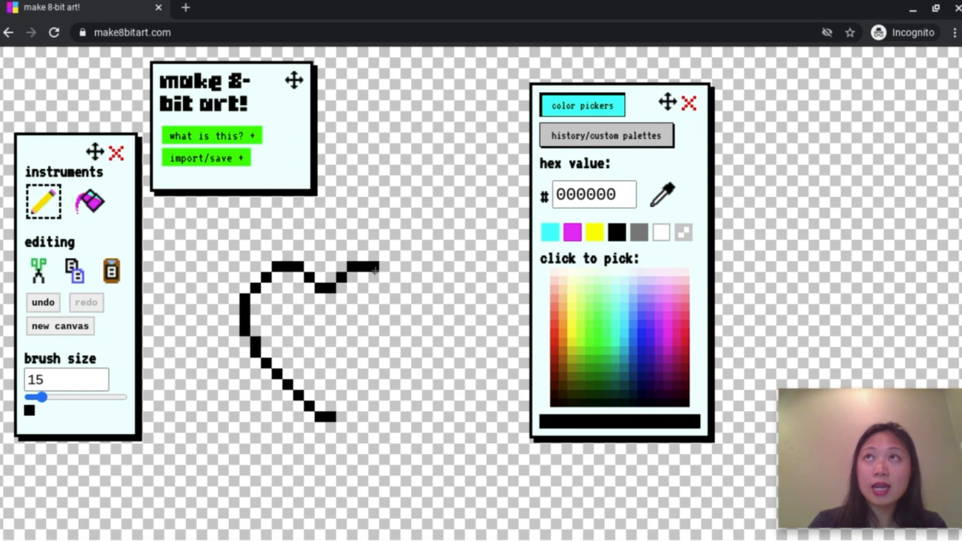
Finish the right lobe and side to close the black heart outline, then pick red (ec301a)
left_click(387, 274)
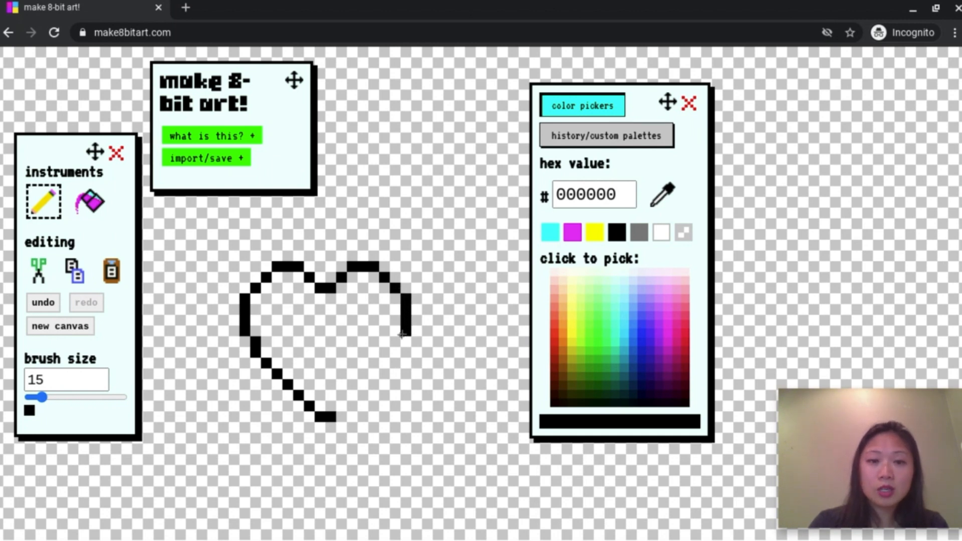
left_click(393, 340)
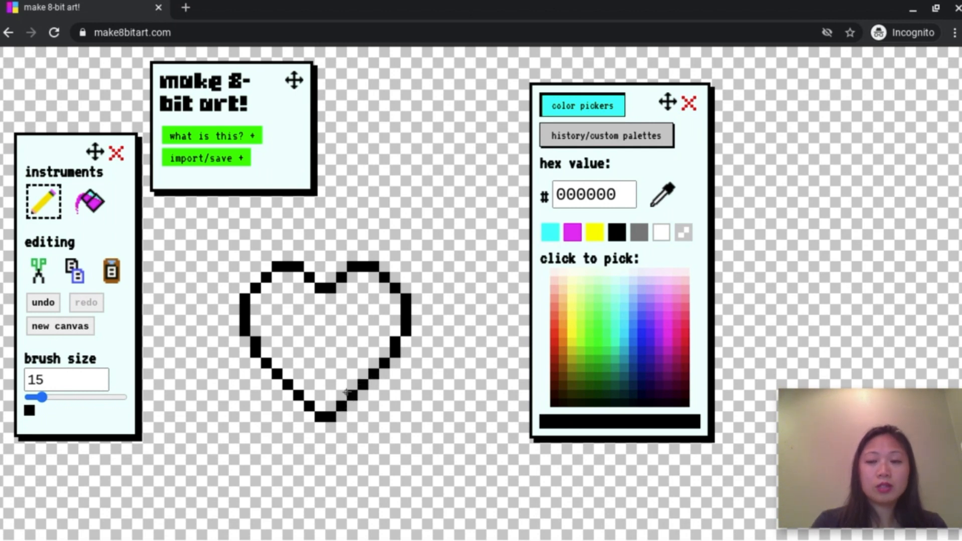
mouse_move(310, 353)
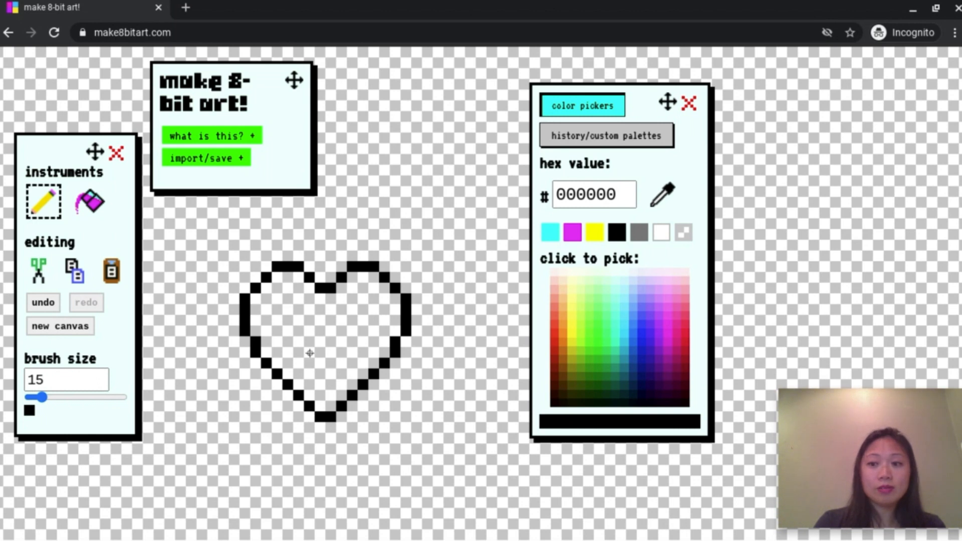
mouse_move(402, 252)
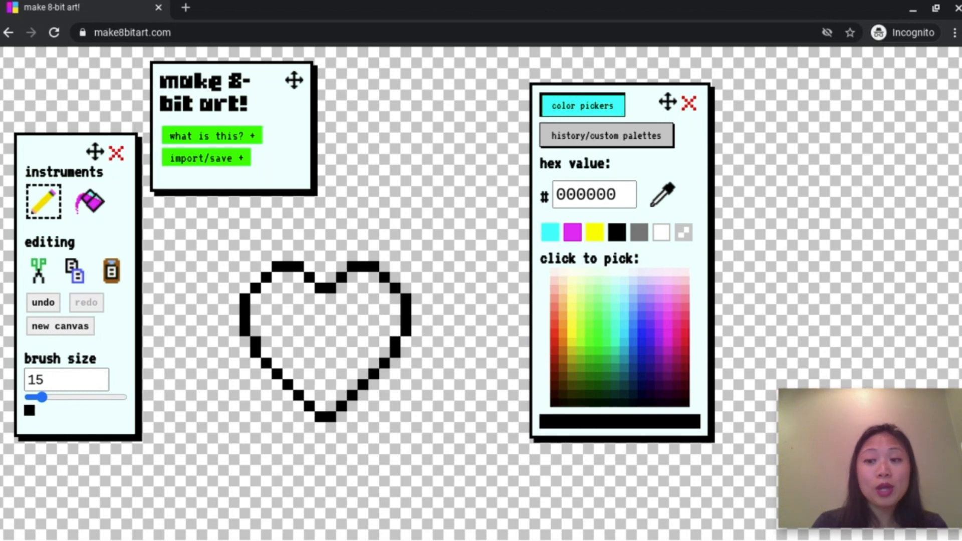
left_click(555, 343)
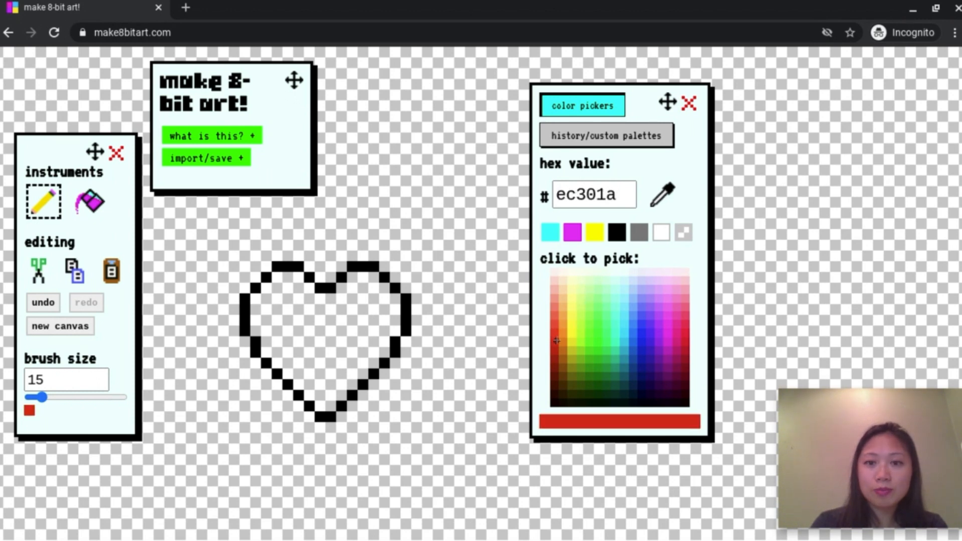
mouse_move(555, 341)
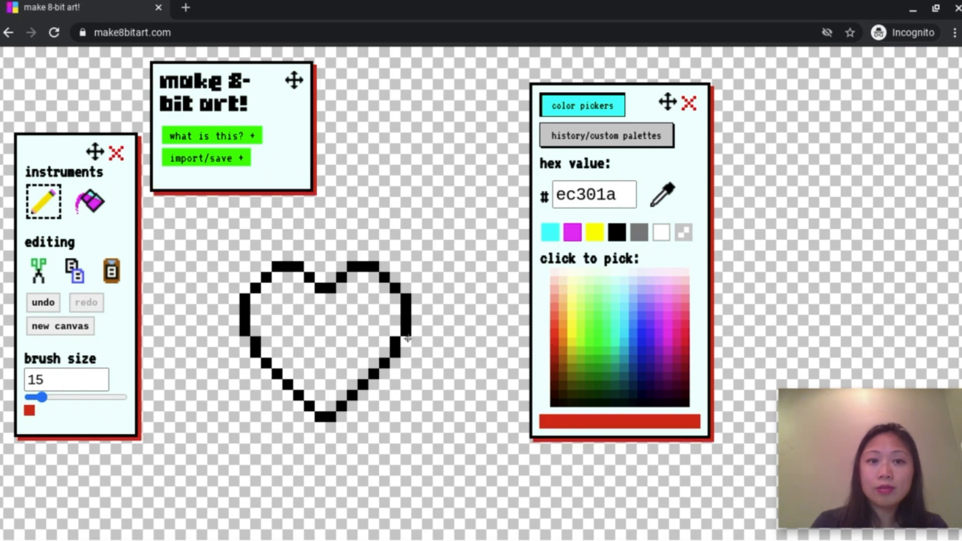
Paint the top rows of the left and right lobes red
left_click(282, 278)
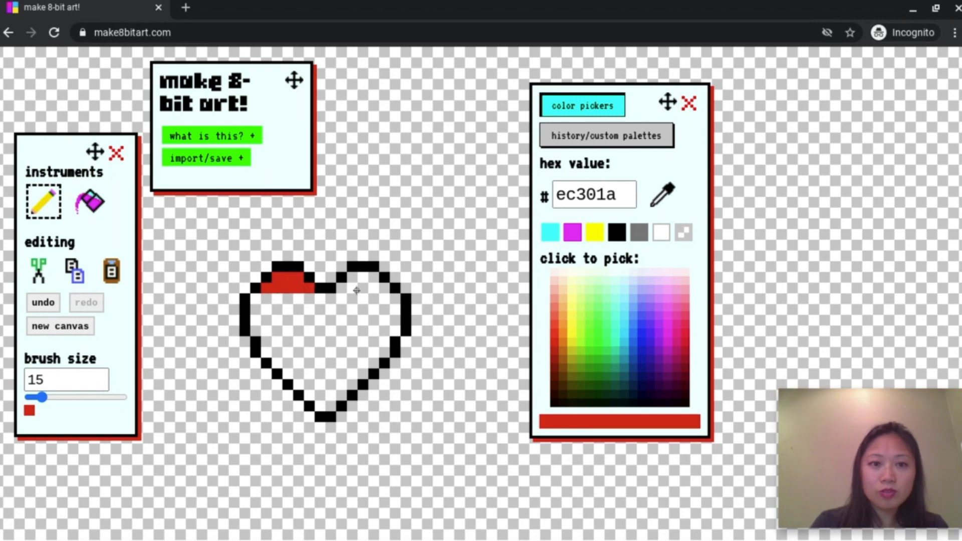
mouse_move(354, 278)
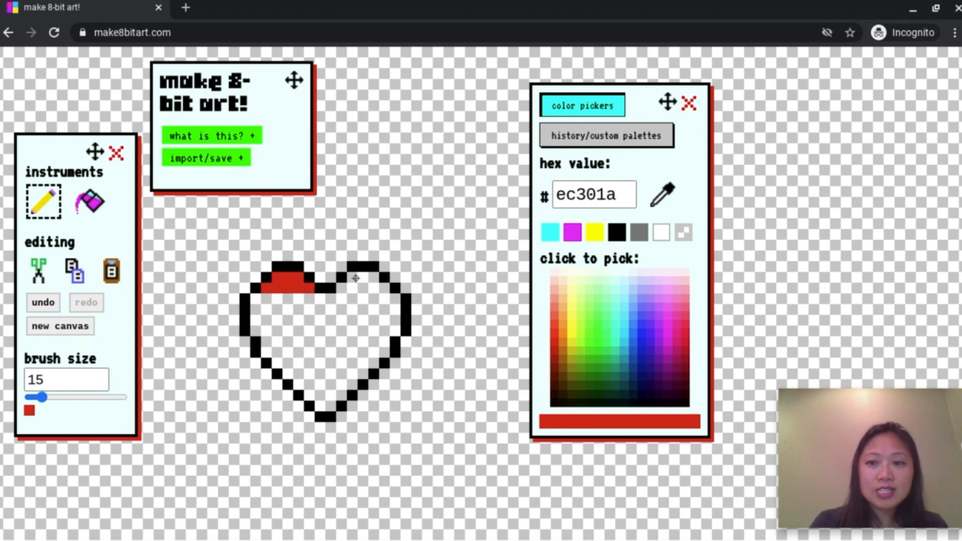
left_click(355, 278)
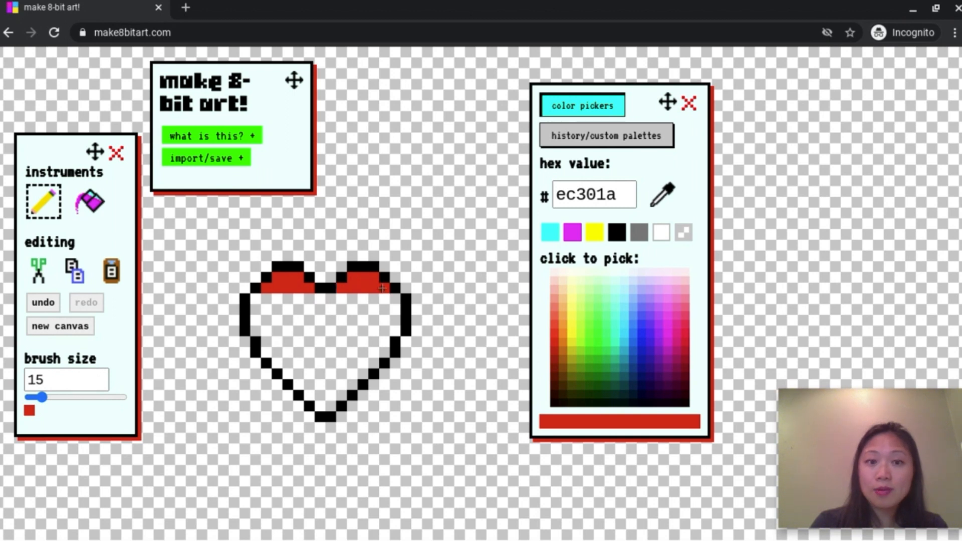
Paint an orange stripe and a yellow stripe across the heart under the red
left_click(566, 339)
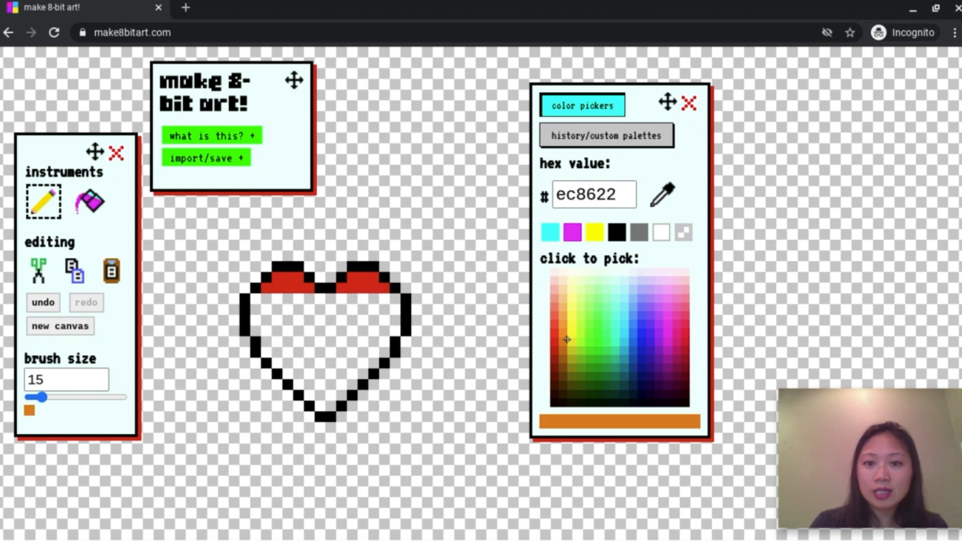
left_click(258, 299)
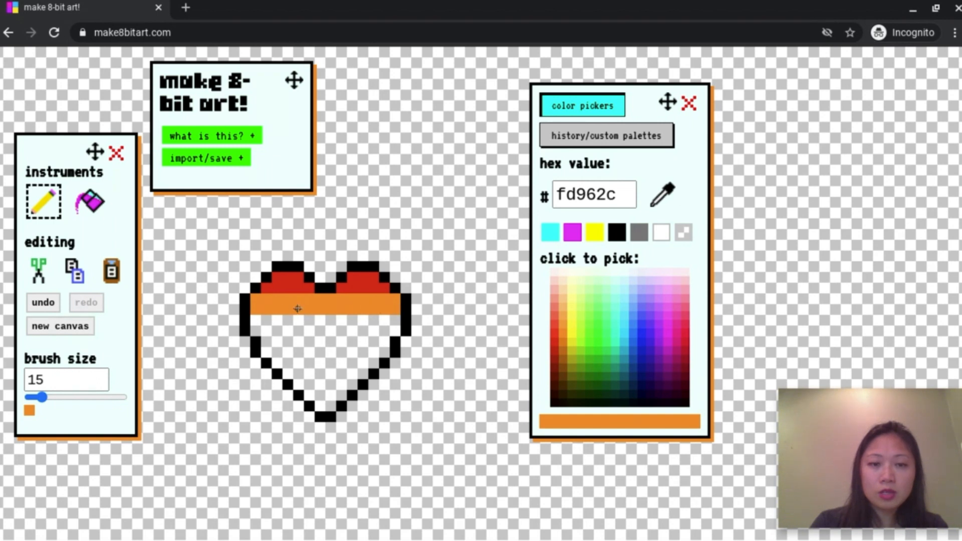
left_click(572, 325)
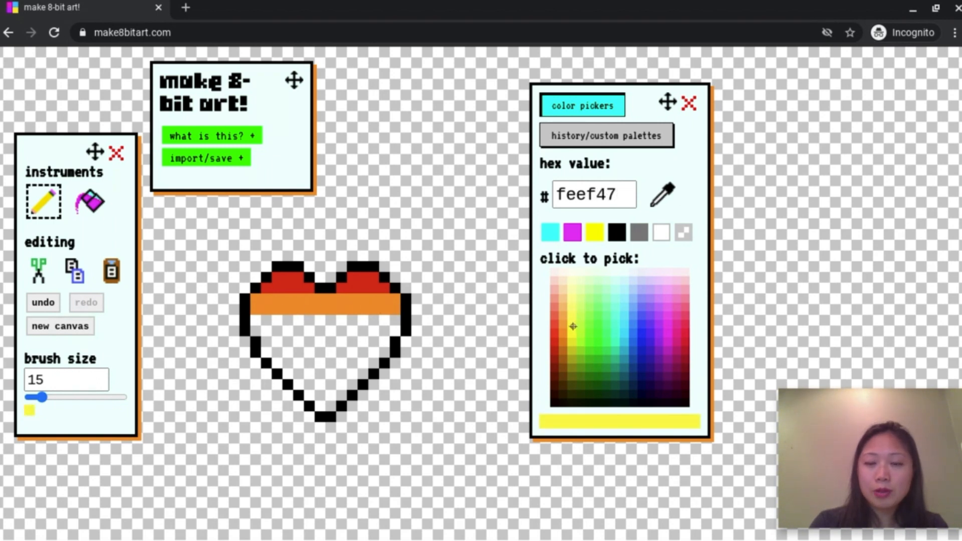
mouse_move(373, 330)
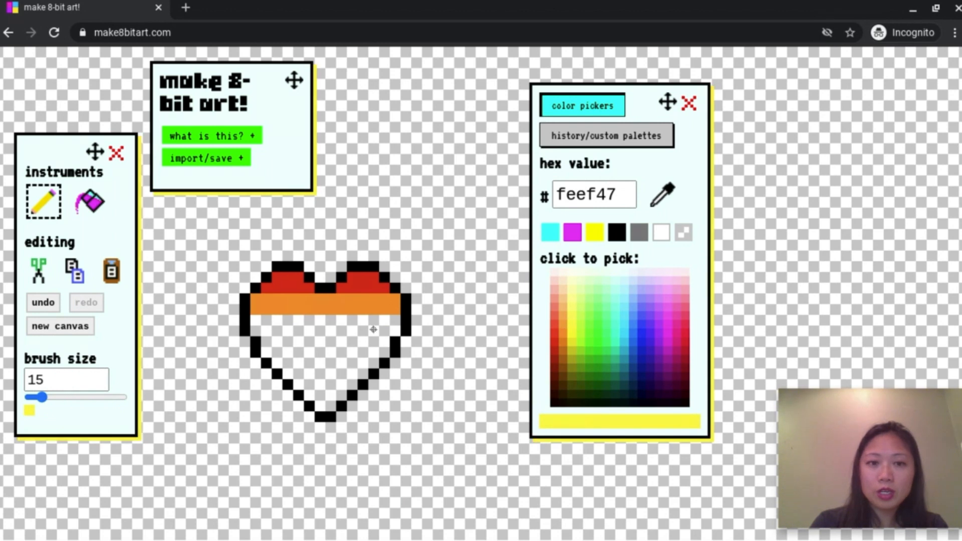
left_click(373, 321)
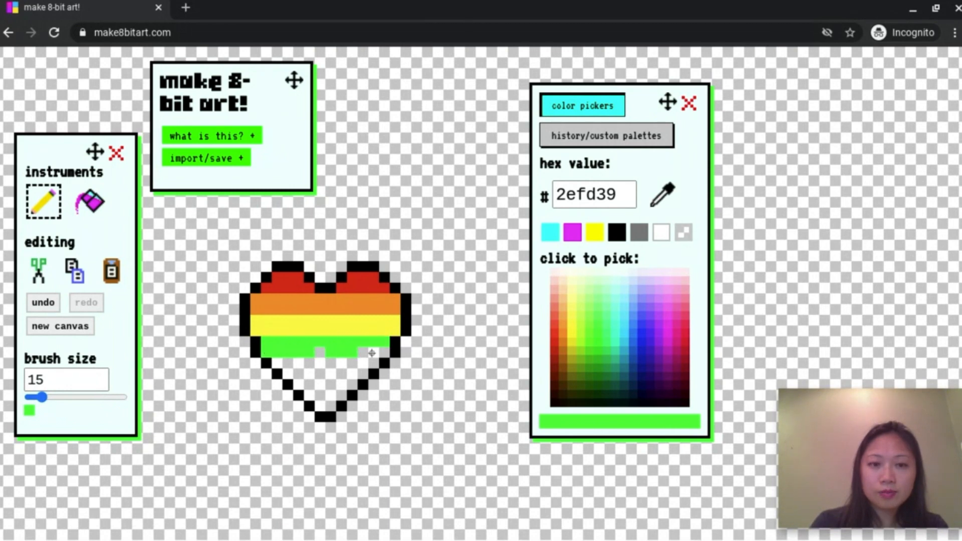
Complete the green stripe and paint a blue stripe beneath it
left_click(619, 342)
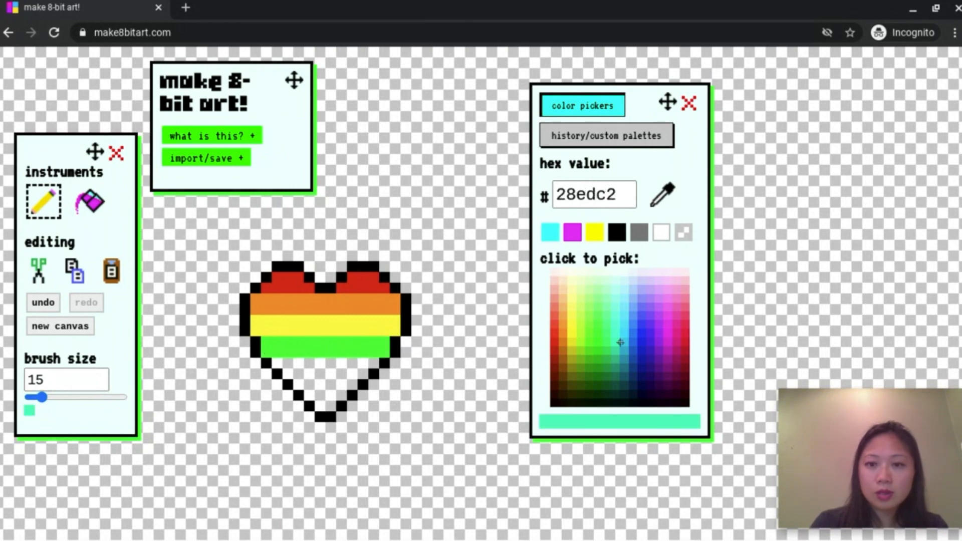
left_click(619, 341)
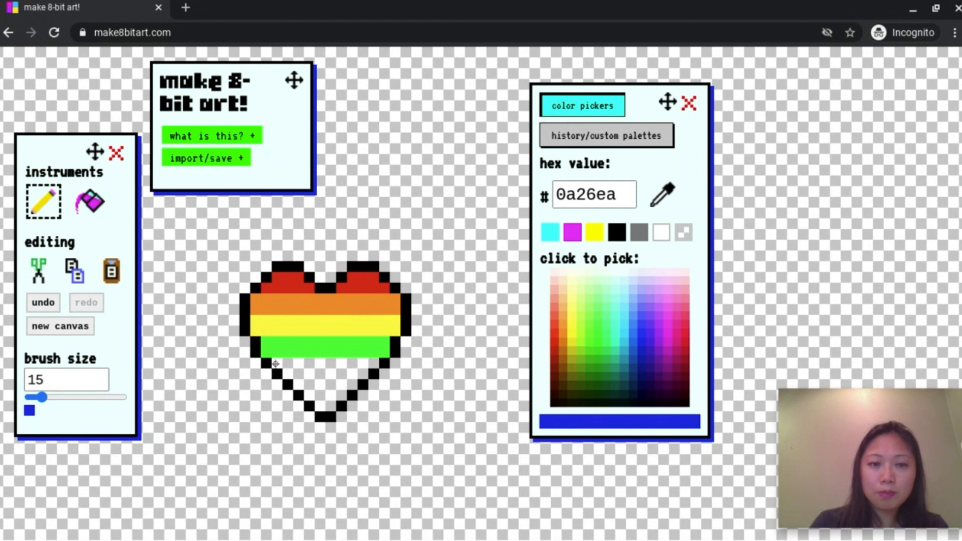
left_click(306, 363)
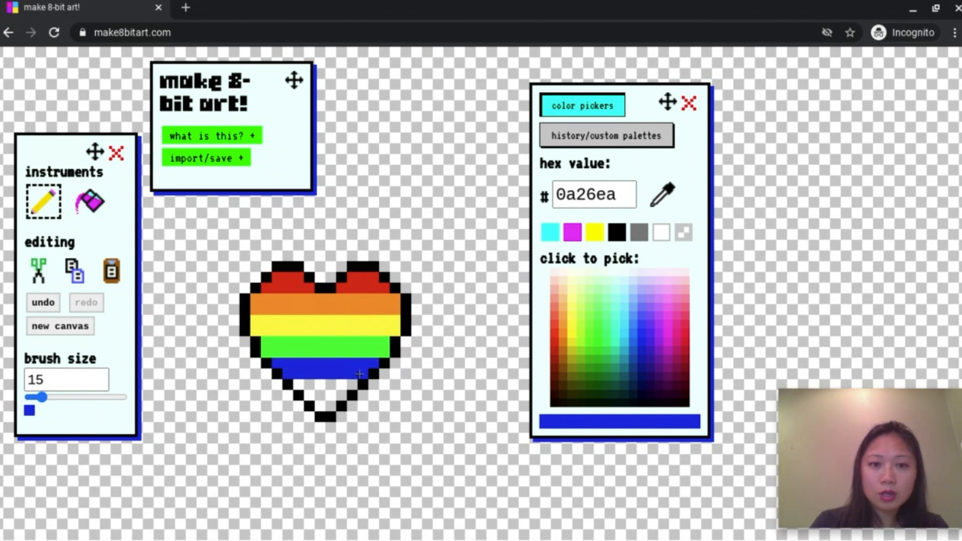
Paint a dark purple stripe under the blue and pick magenta for the bottom tip
left_click(662, 347)
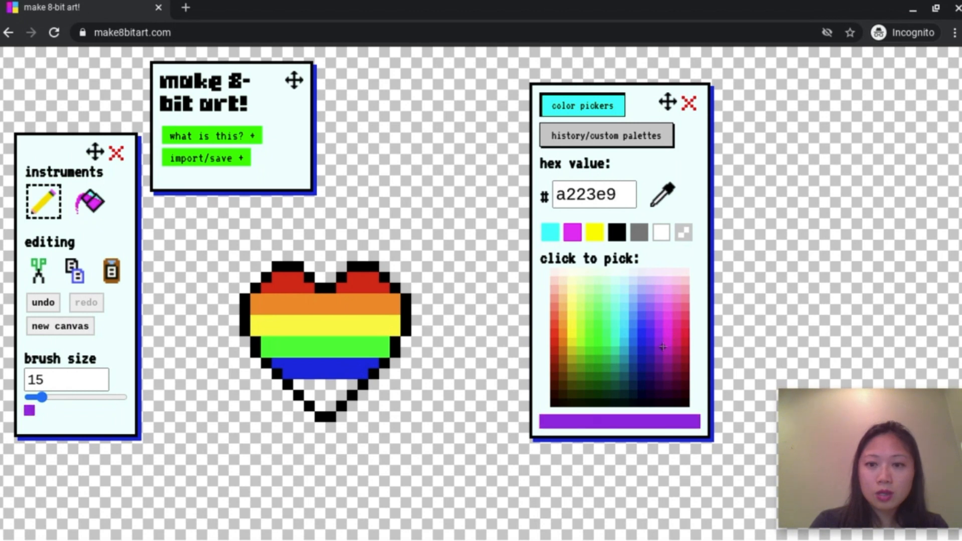
left_click(662, 346)
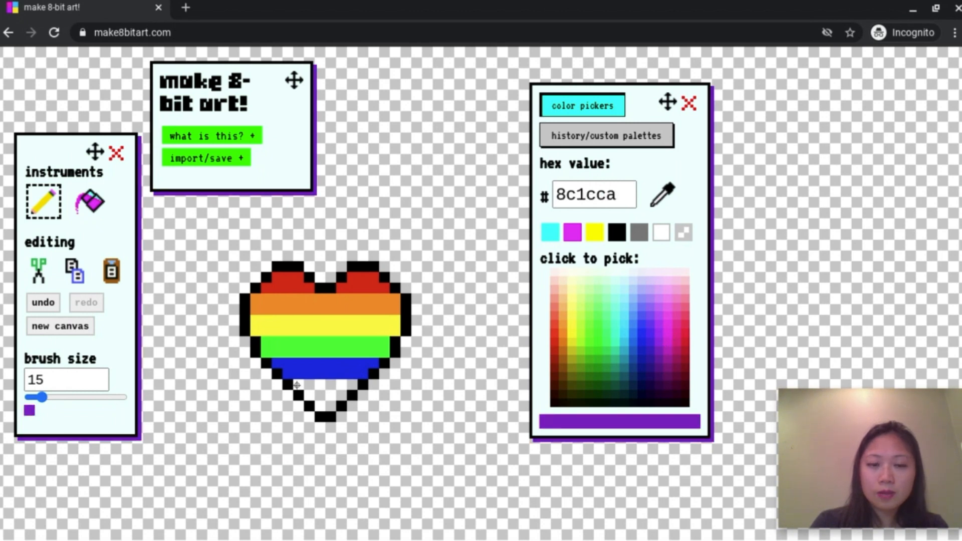
left_click(309, 385)
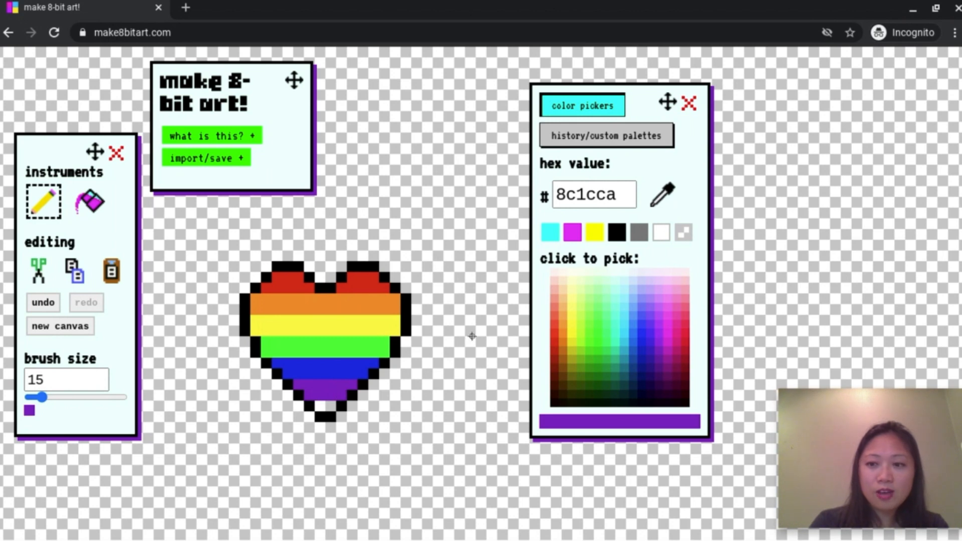
left_click(679, 353)
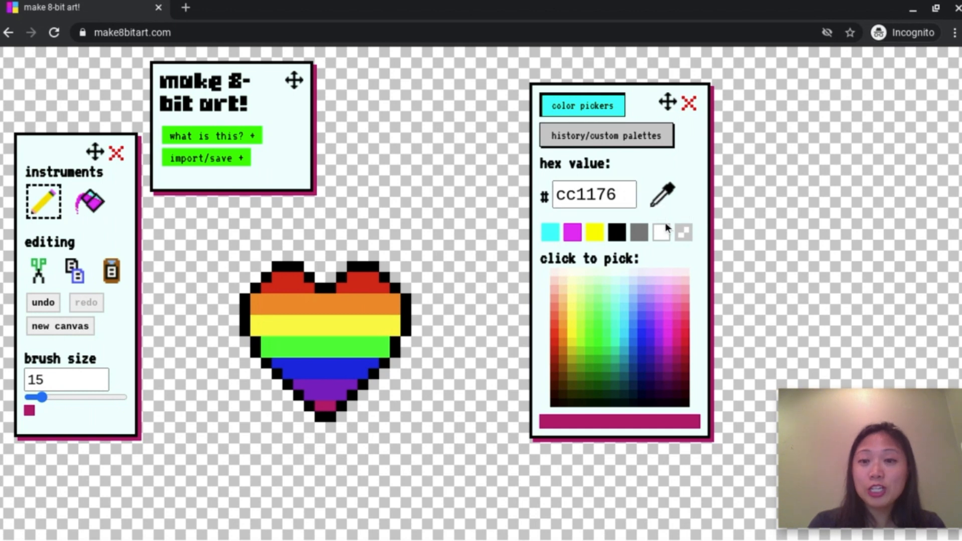
Switch to white and paint shine pixels on the heart's upper-left lobe
left_click(660, 231)
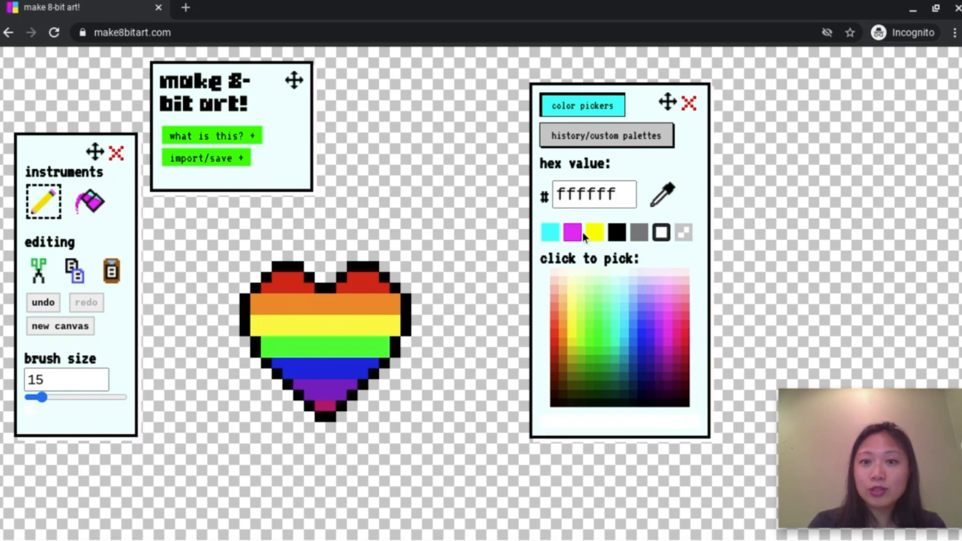
mouse_move(660, 232)
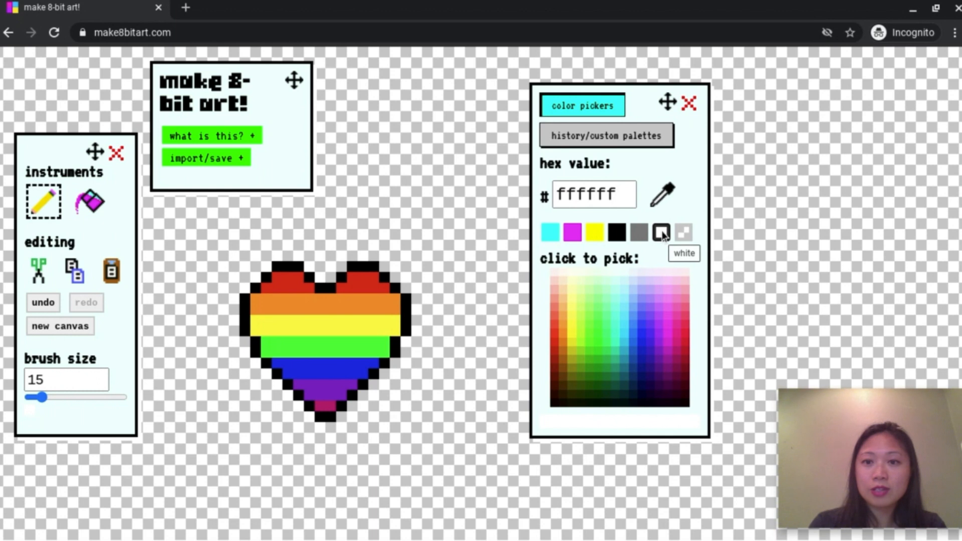
mouse_move(304, 252)
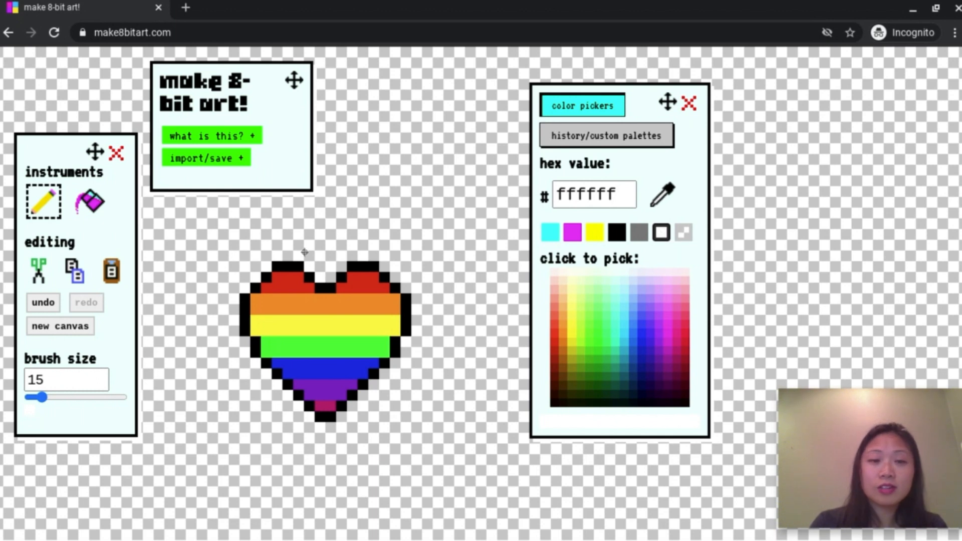
mouse_move(287, 289)
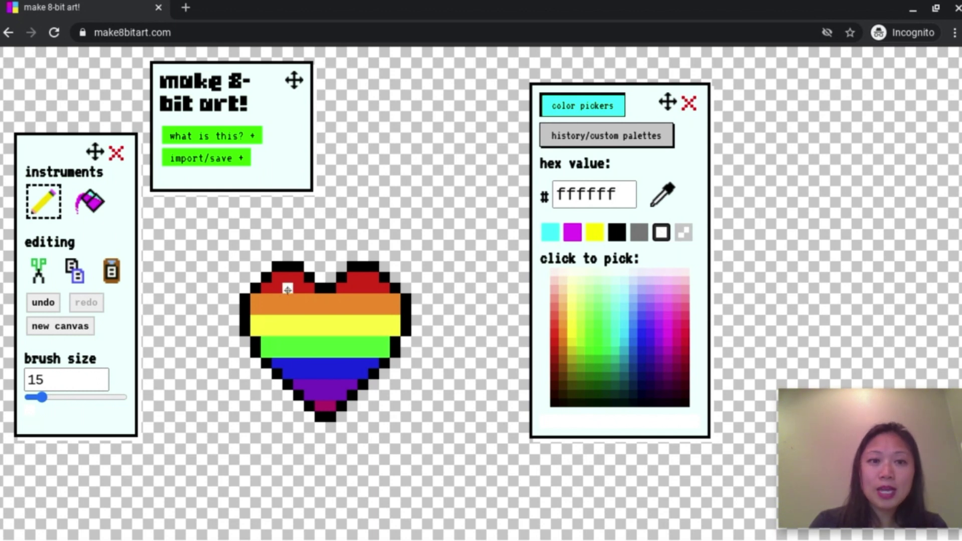
left_click(277, 298)
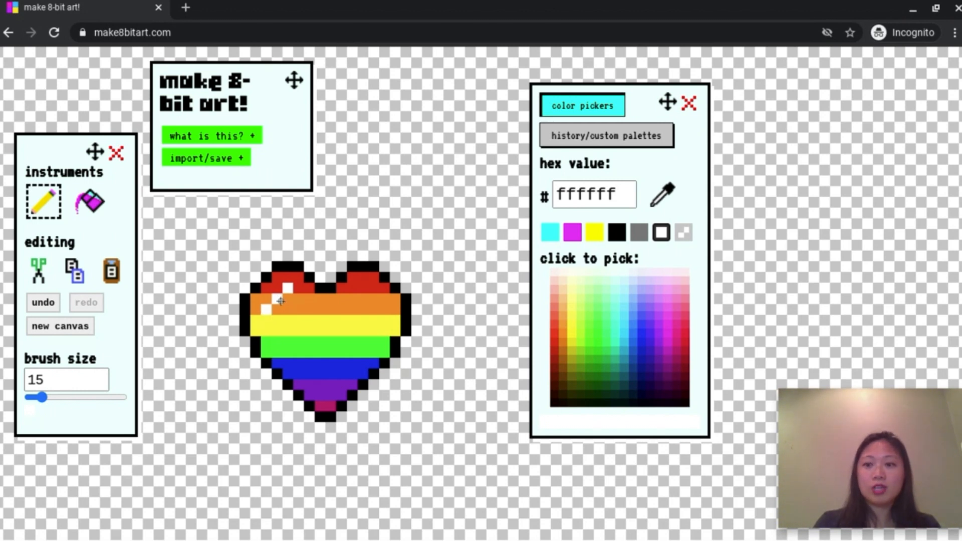
mouse_move(257, 239)
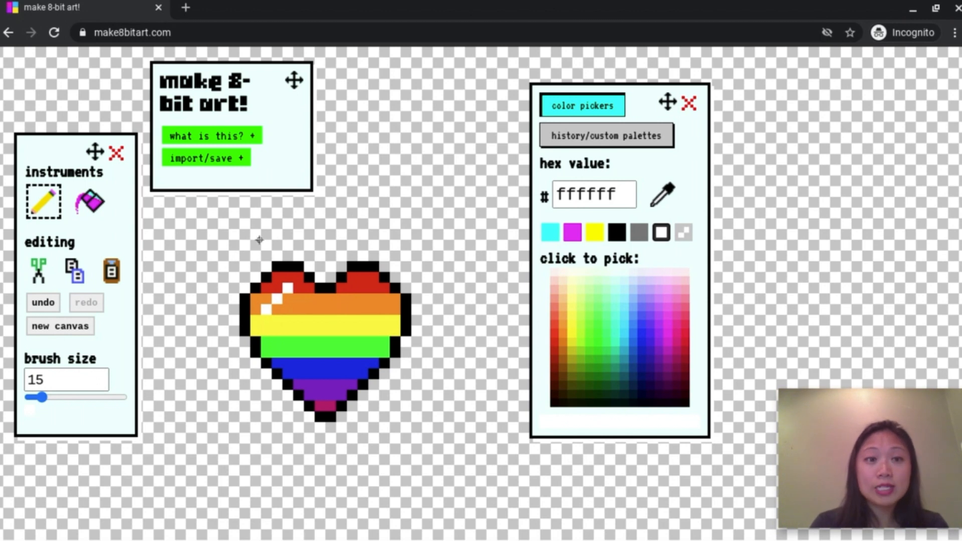
mouse_move(241, 162)
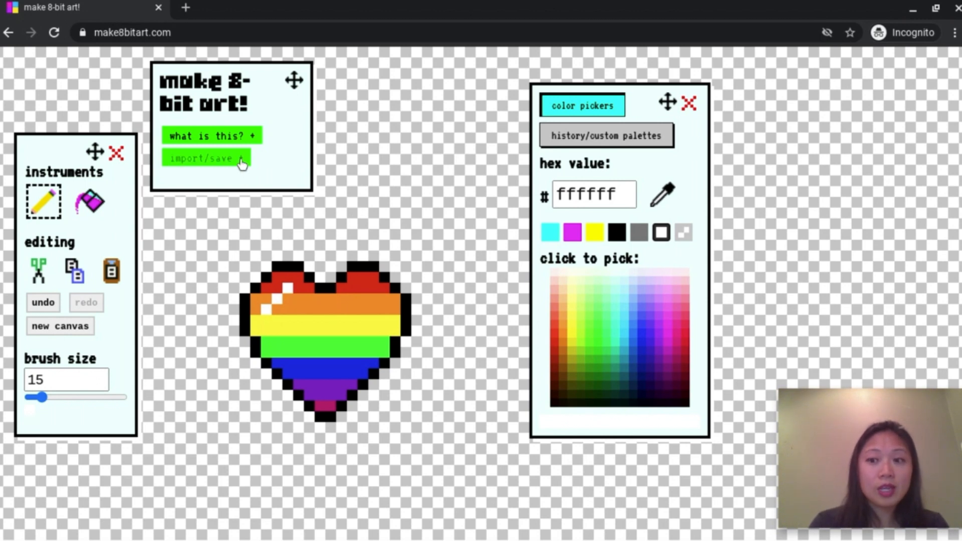
Bring up import/save and start a 'selection' PNG export of the canvas
left_click(205, 158)
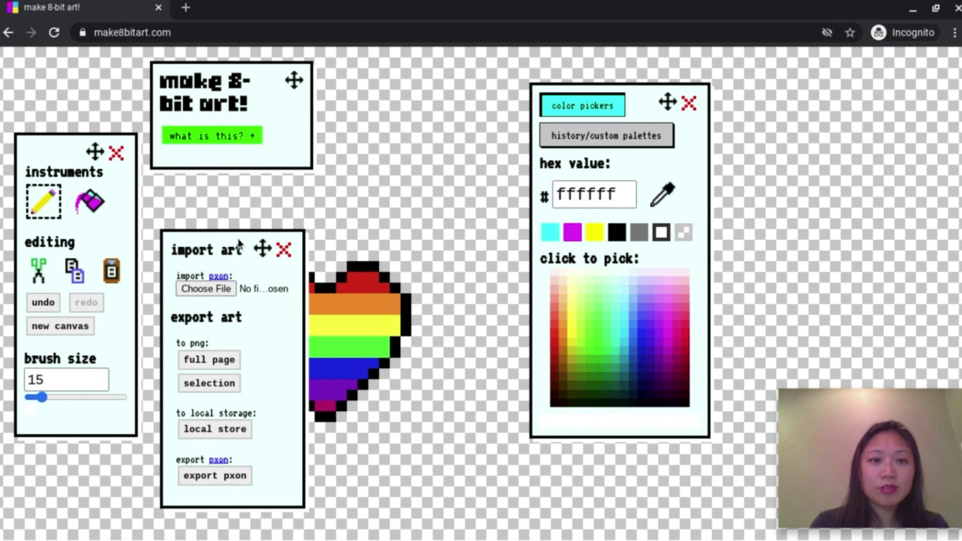
mouse_move(215, 387)
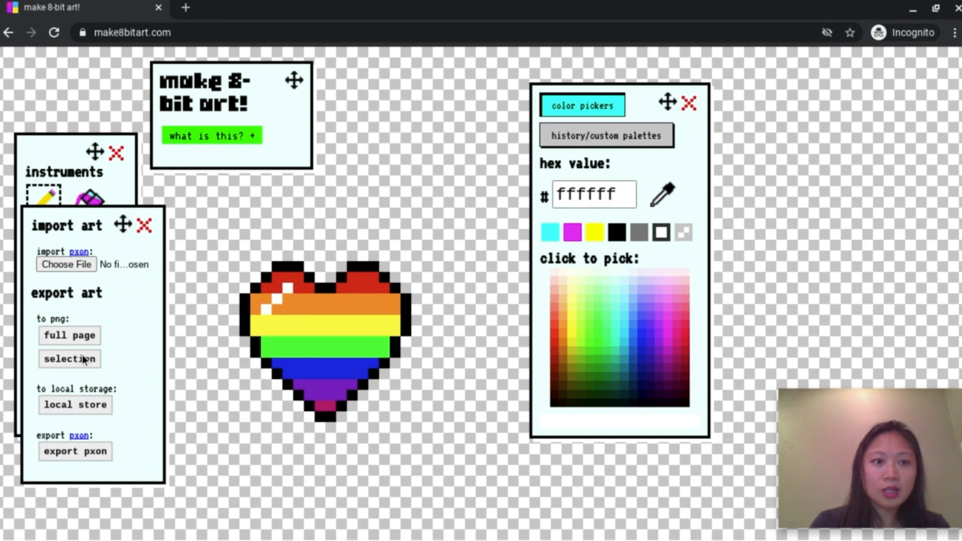
left_click(69, 358)
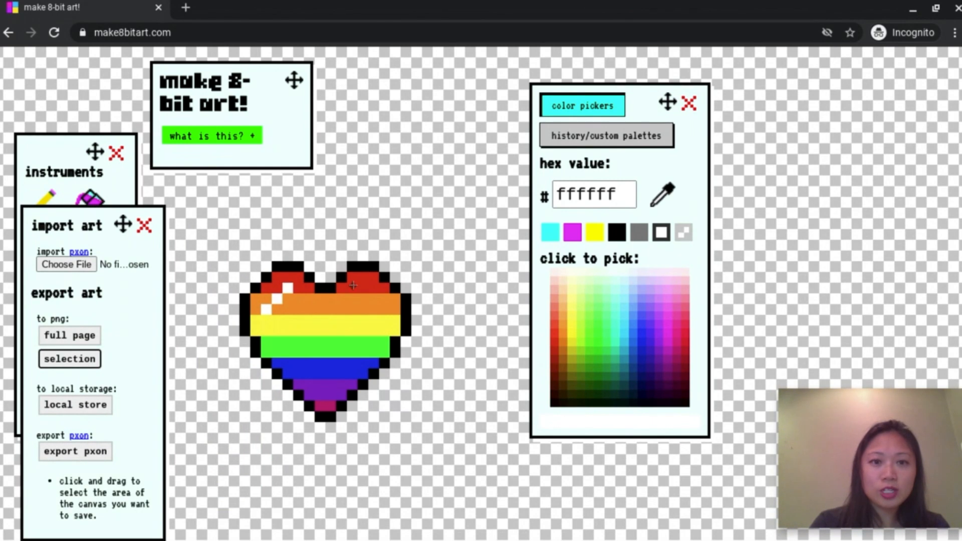